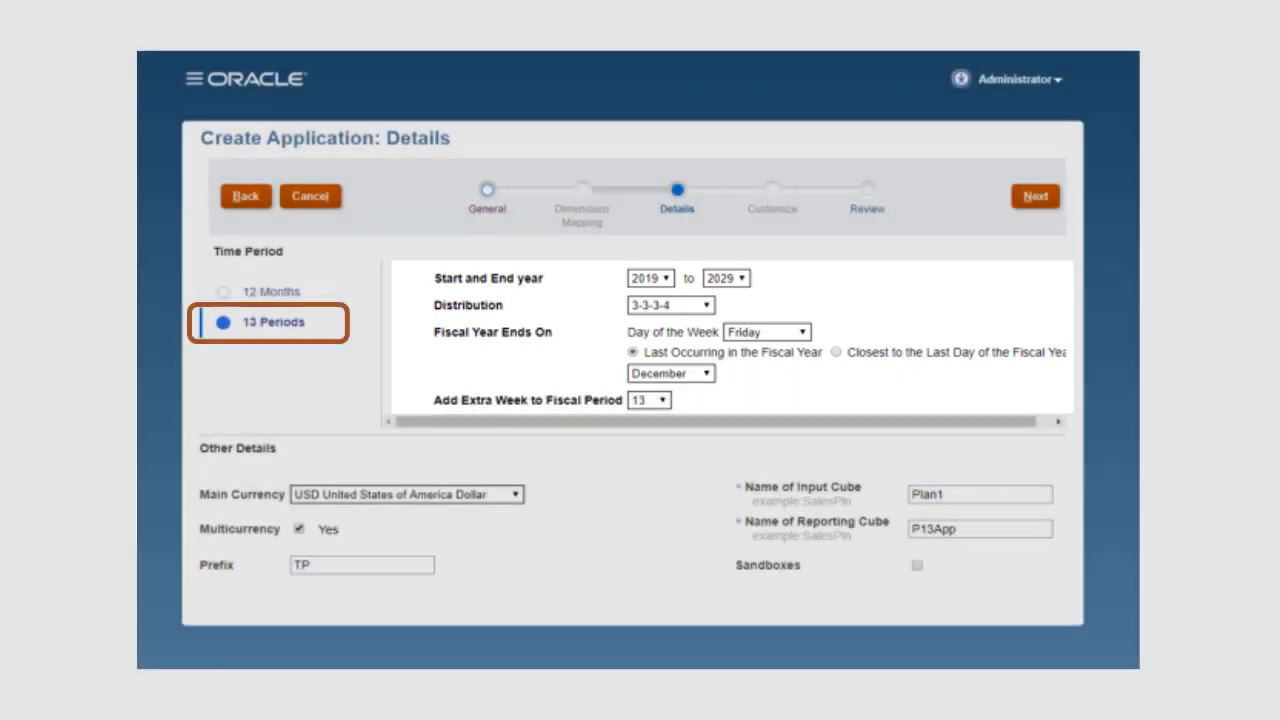
# - Choose the 13 Periods time structure and preview the 13-period calendar for a fiscal year
pyautogui.click(360, 564)
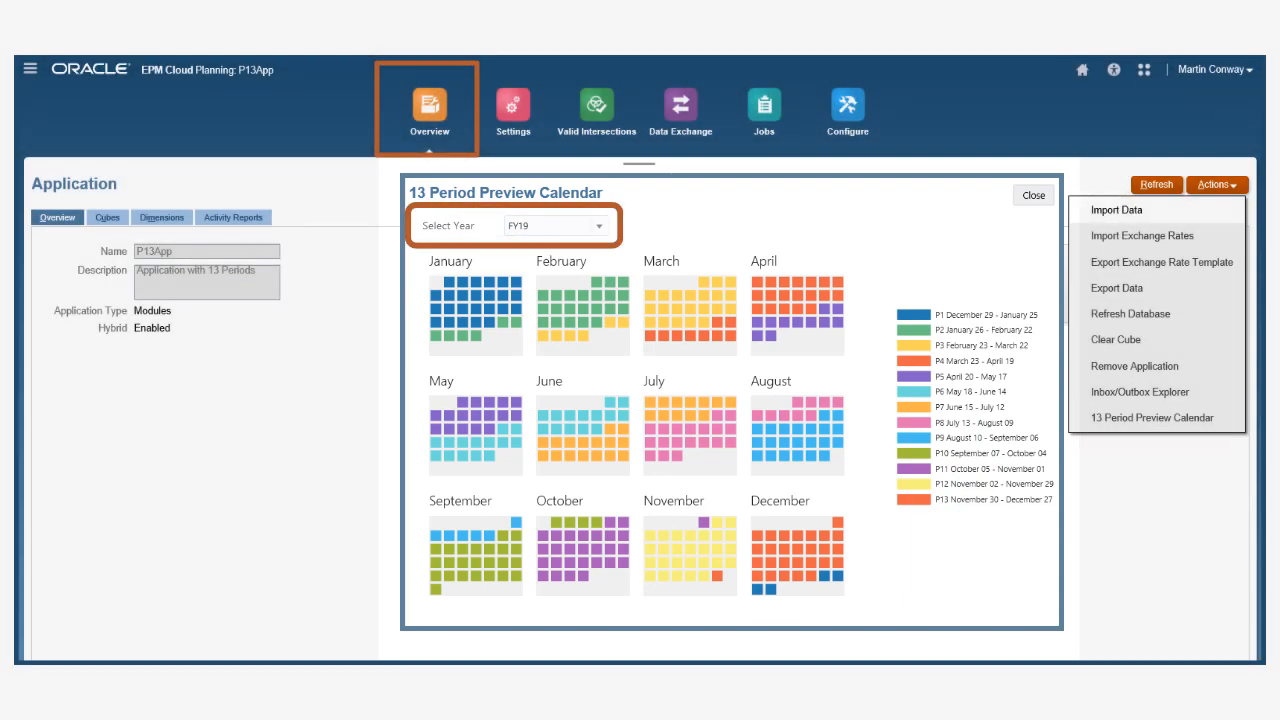
pyautogui.click(844, 108)
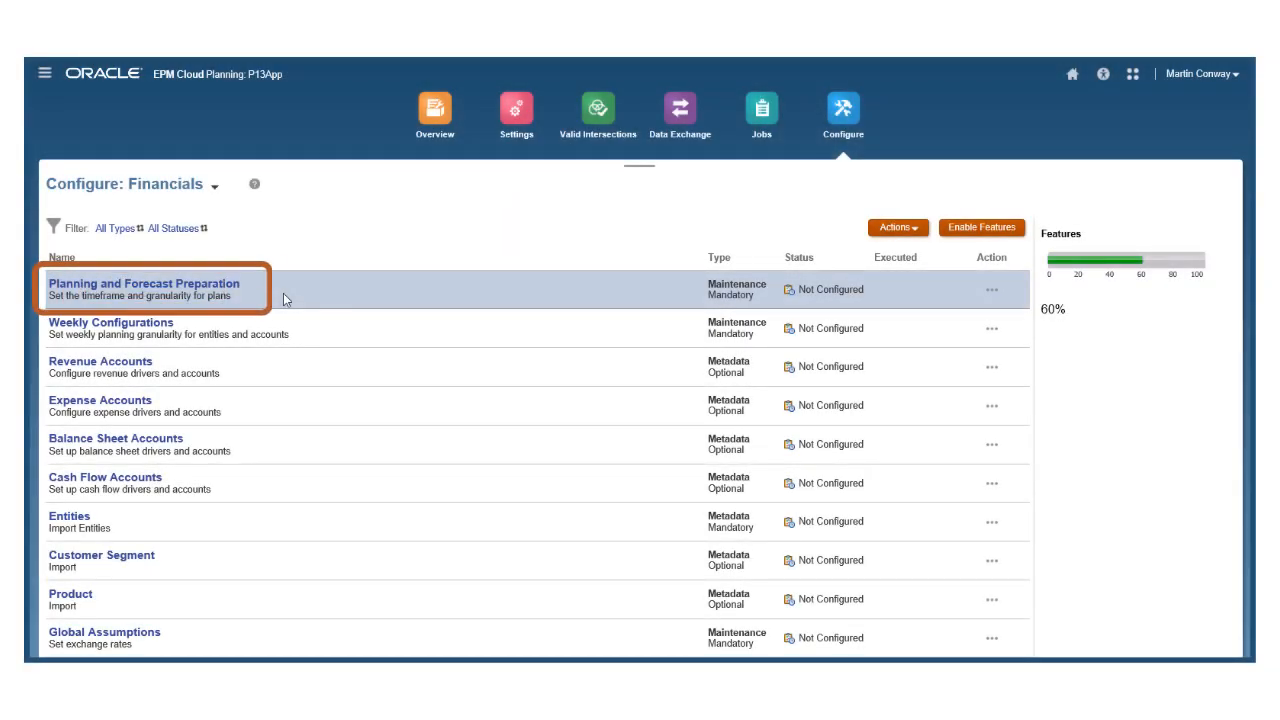
# - Bring up Planning and Forecast Preparation to set plan years to Weekly granularity
pyautogui.click(144, 284)
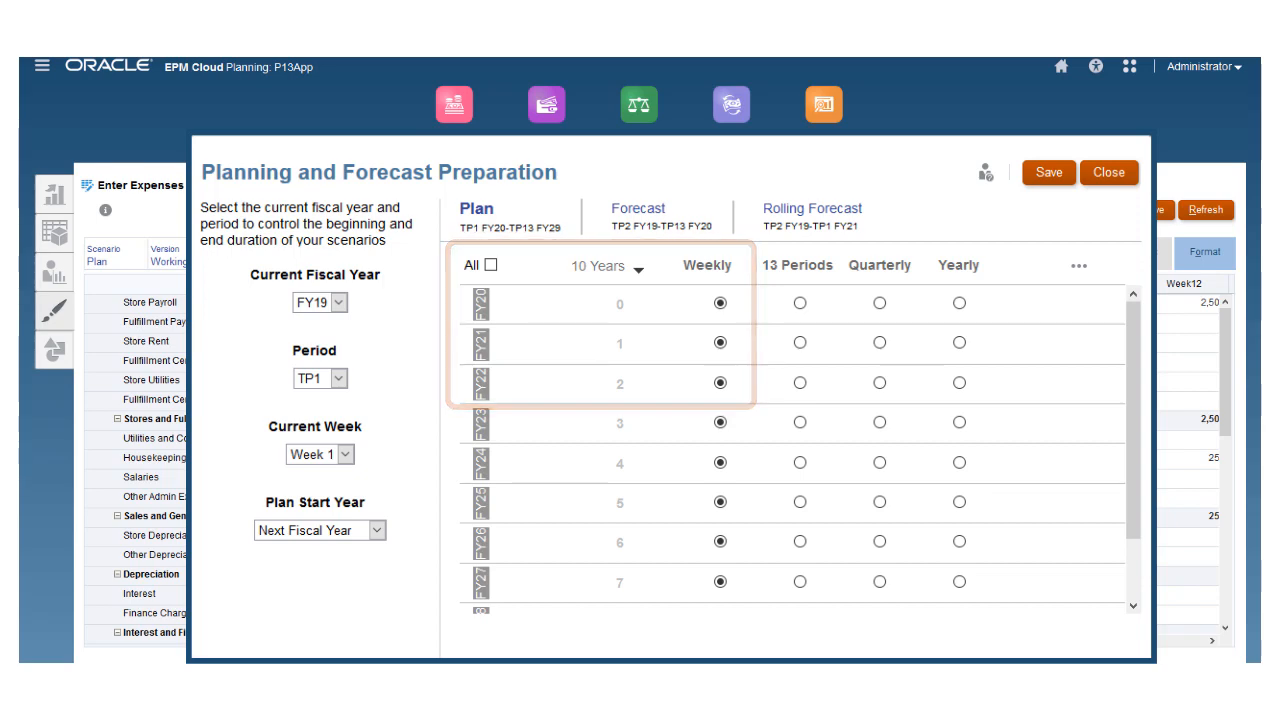
# - Save and close preparation, then show the FY20 forklift New Asset Detail form in Capital
pyautogui.click(1118, 172)
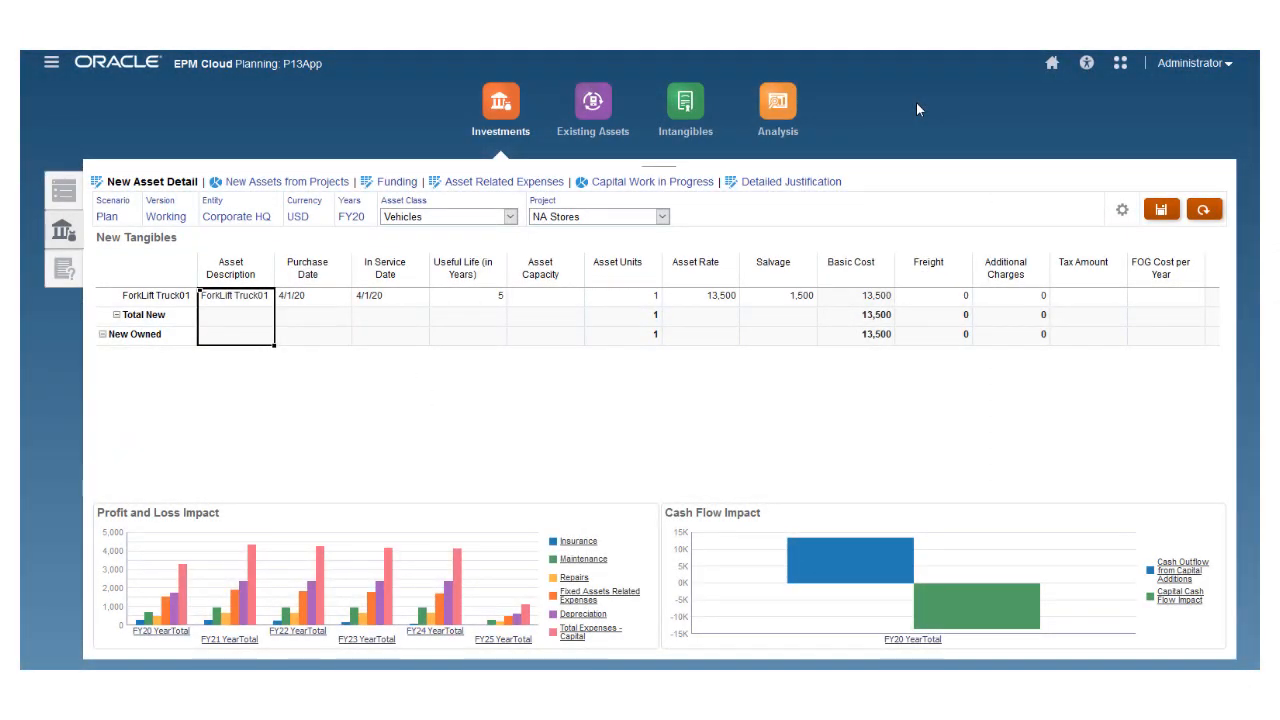
# - Show Balance Sheet Summary Analysis, then the Profit and Loss Impacts analysis across 13 periods
pyautogui.click(776, 104)
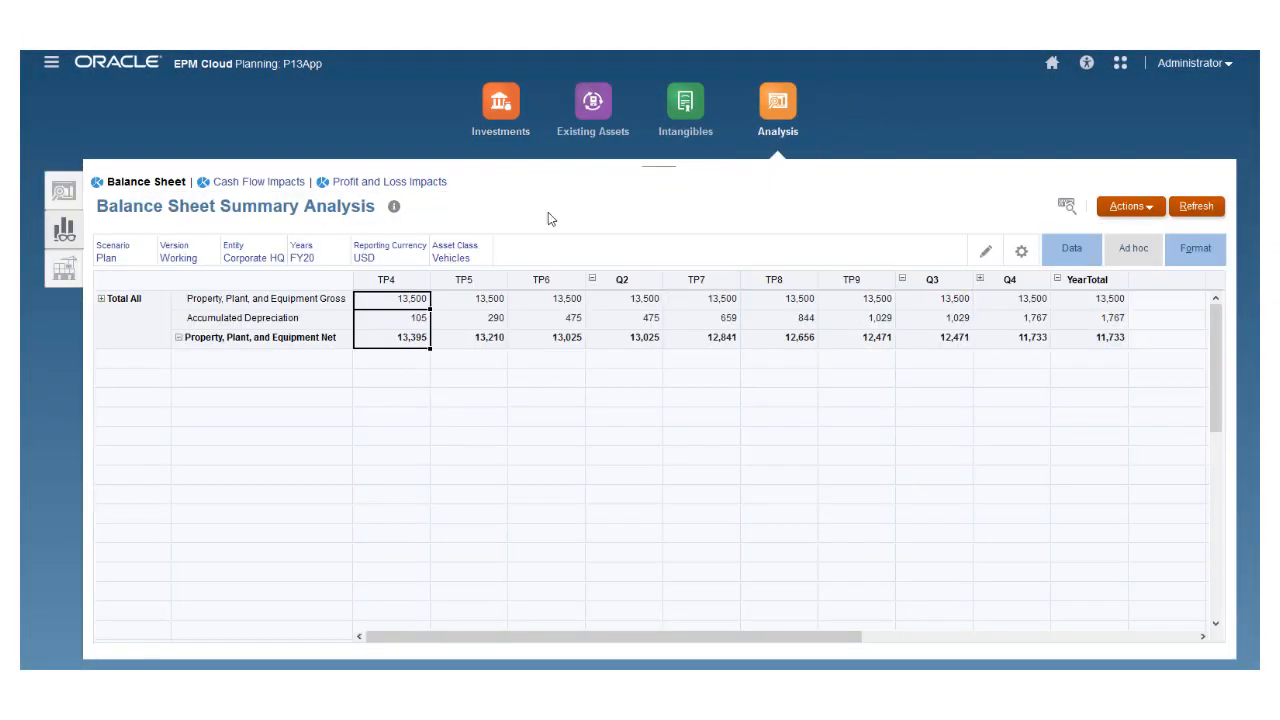
pyautogui.moveTo(412, 190)
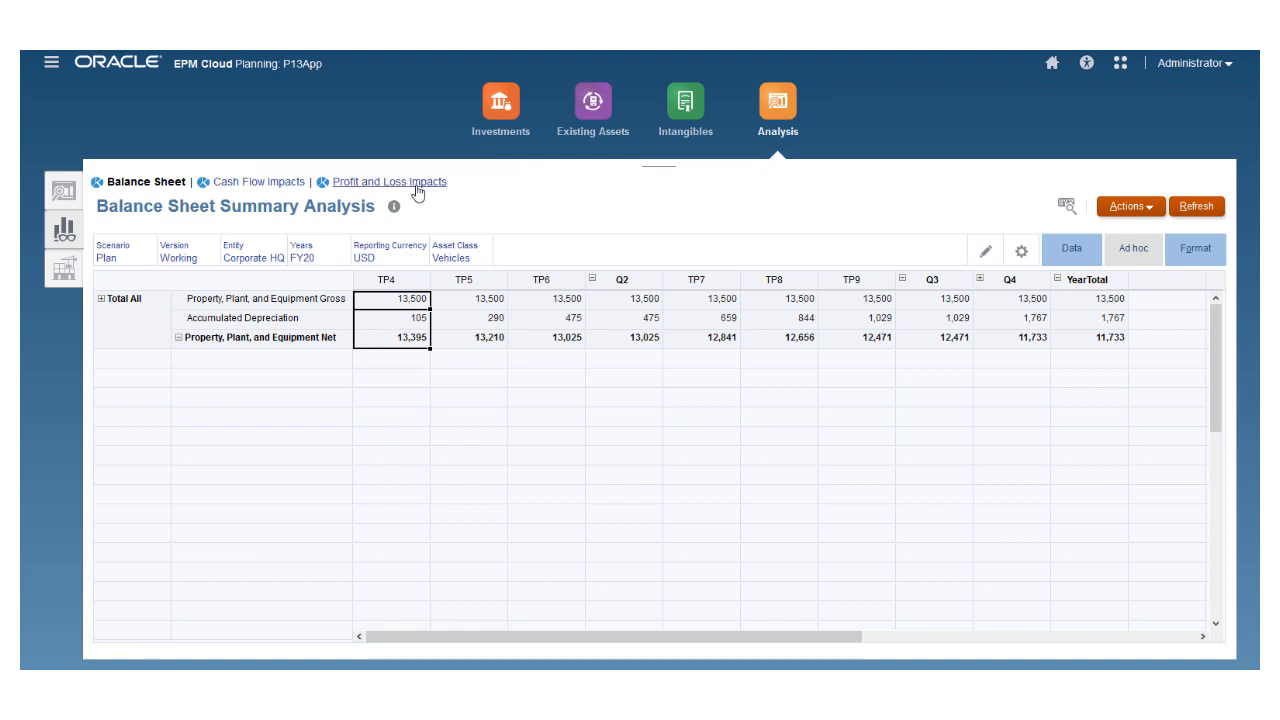
pyautogui.click(390, 180)
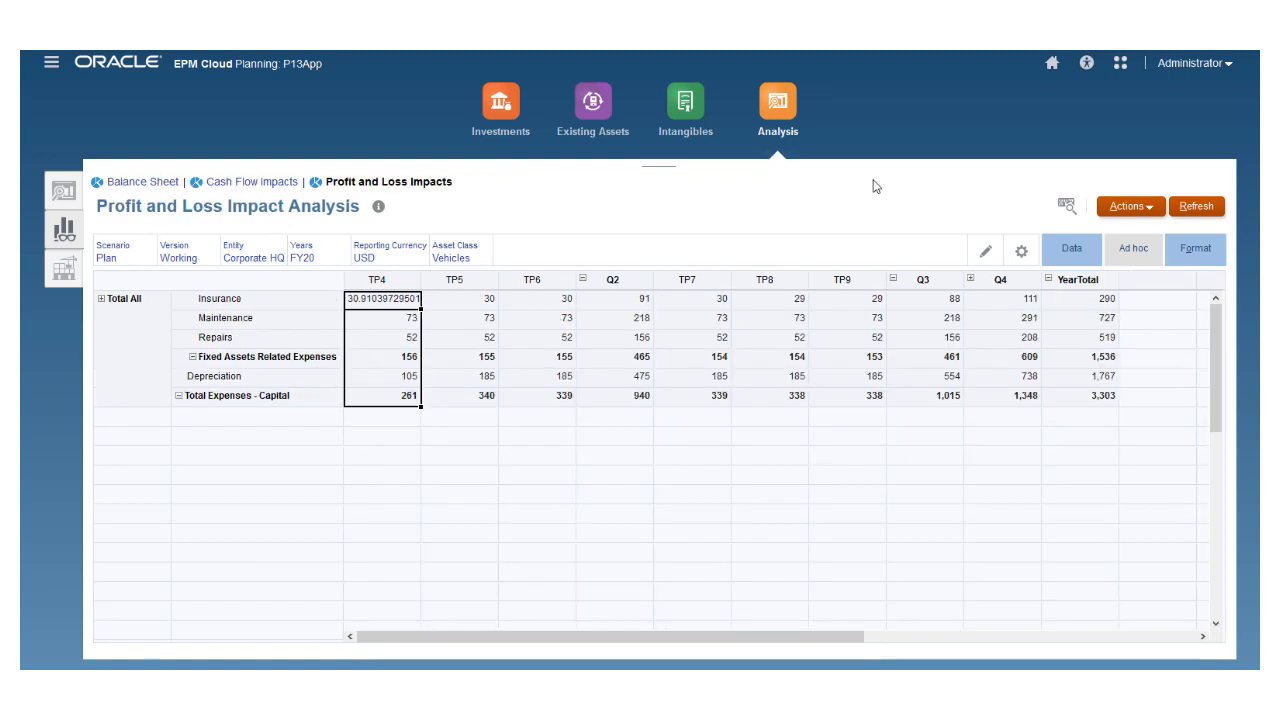